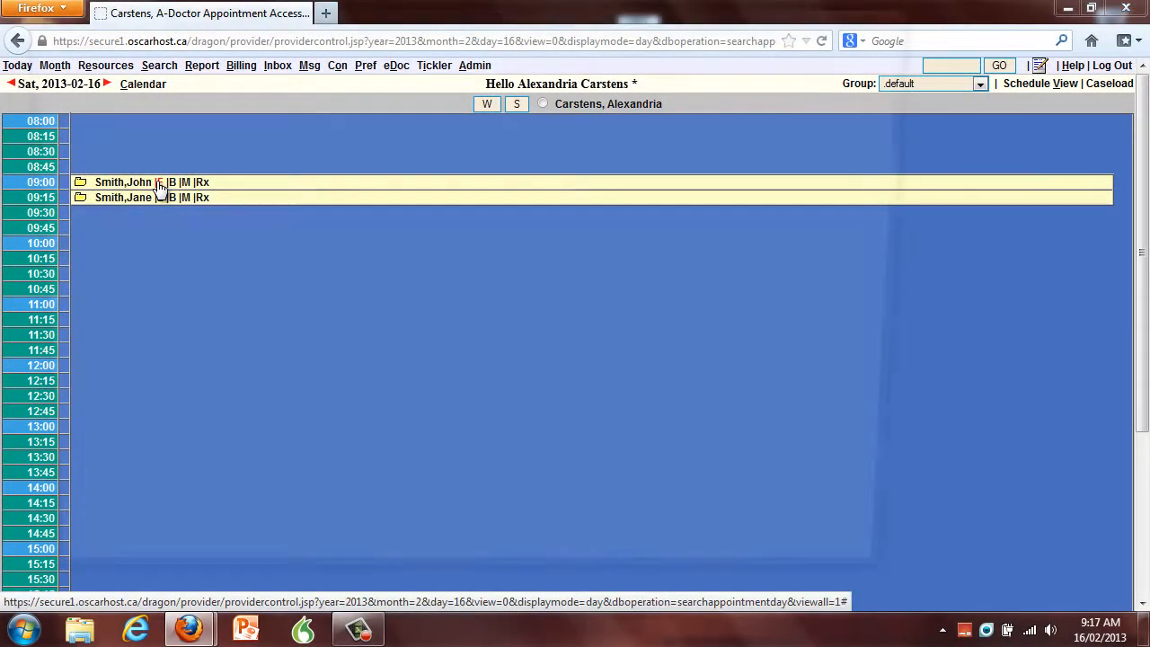
- Open John Smith's 9:00 encounter from the day schedule via its E link
click(122, 181)
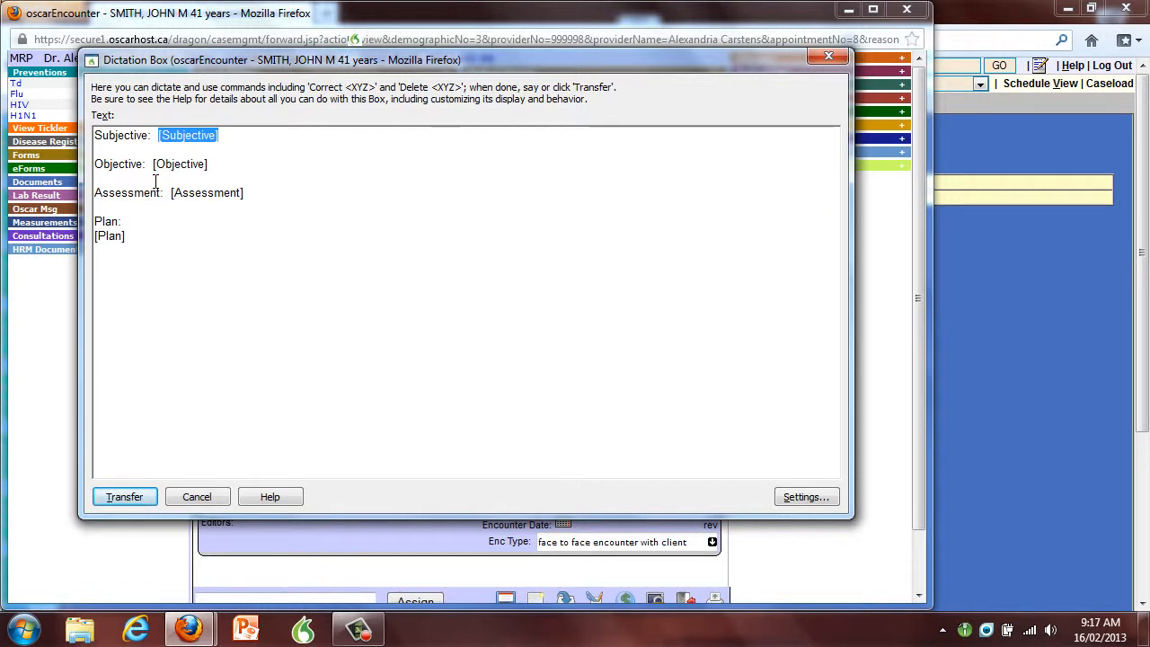
- Dictate the thyroid follow-up narrative for a 38-year-old male over the SOAP template placeholders
text(The patient is a 38-year-old male who returns for followup of thyroid problems.  He has been doing fairly well otherwise.)
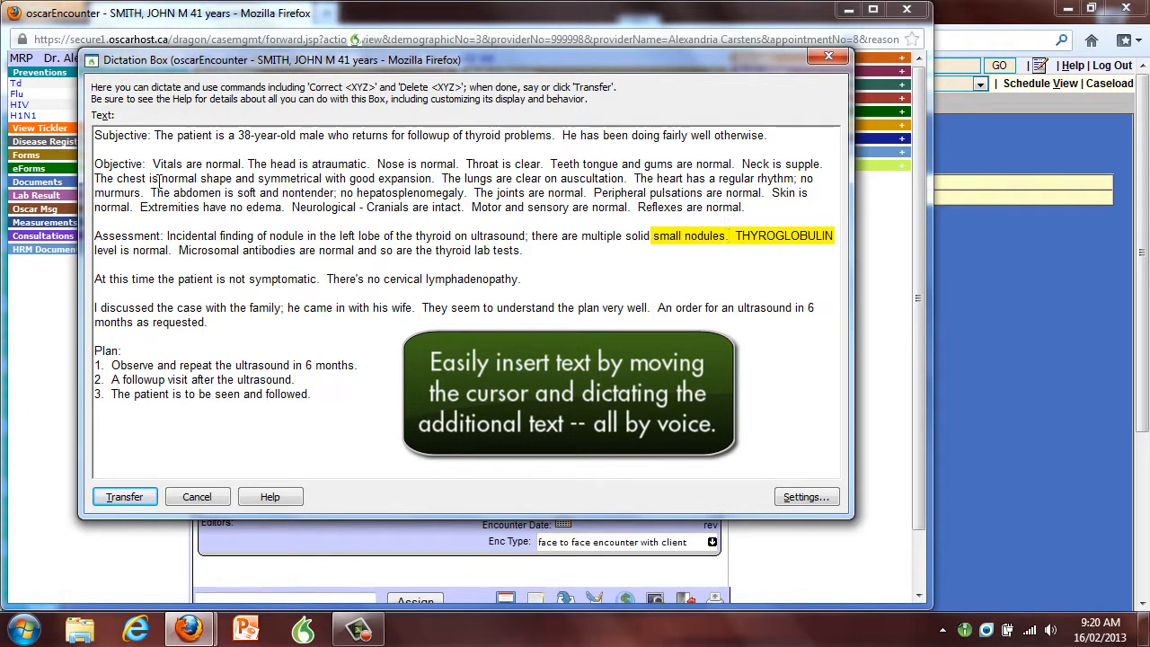
- Insert 'Nuclear scan is normal.' after the nodules sentence and remove the phrase about his wife
text(Nuclear scan is normal.)
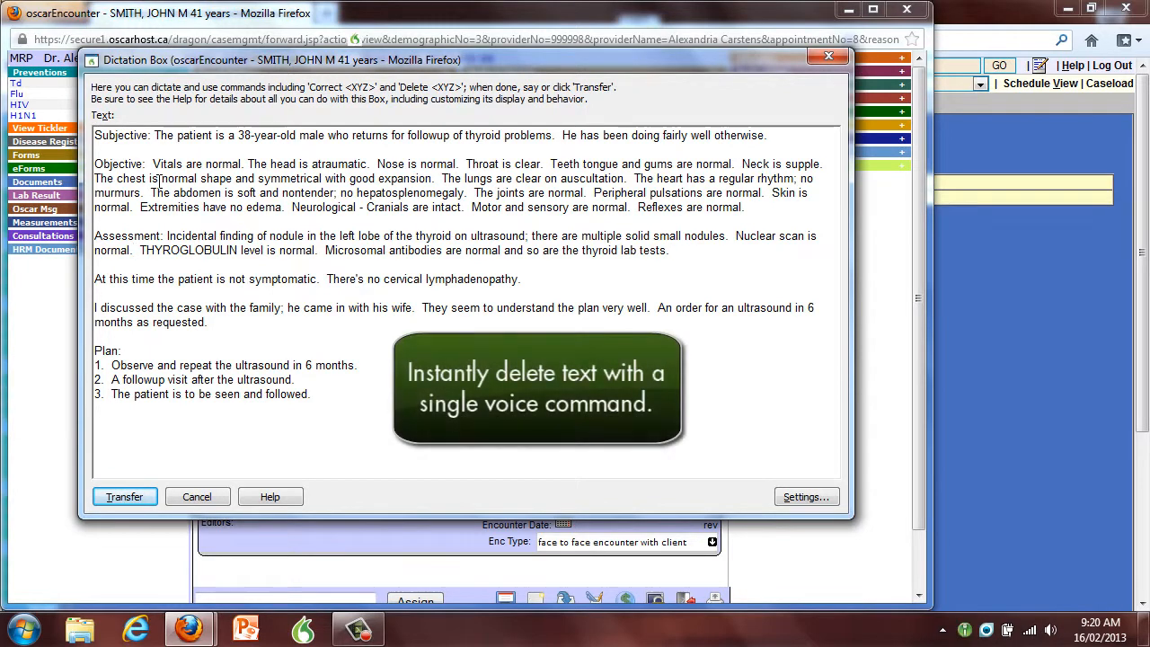
drag(284, 308, 415, 307)
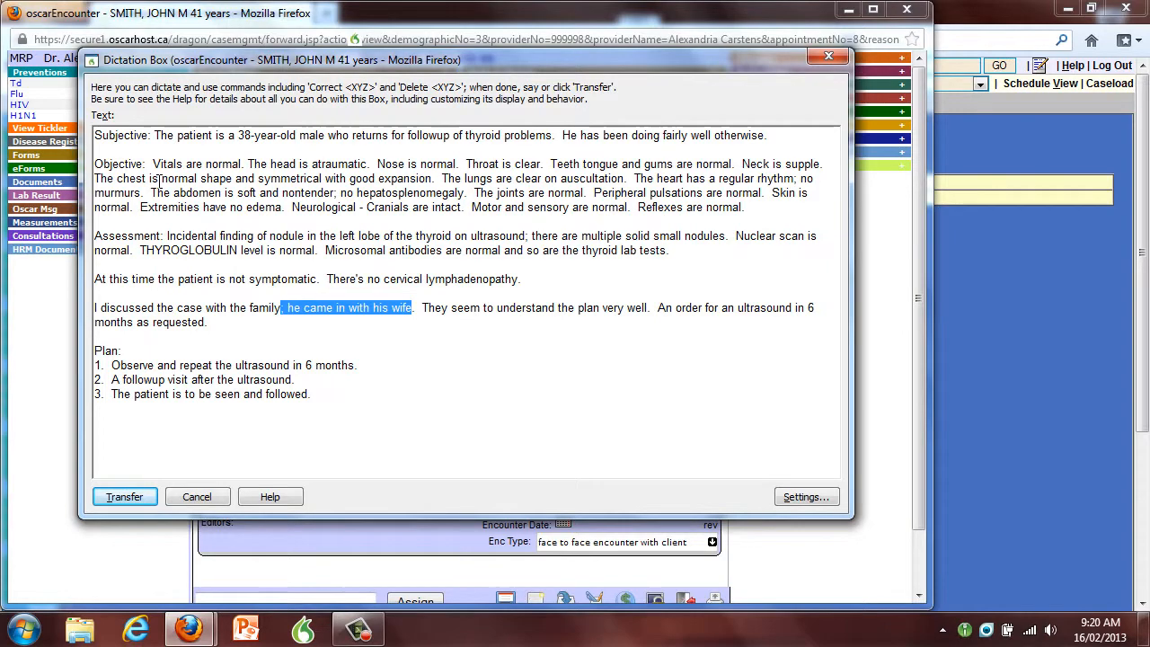
- Transfer the narrative into the encounter notes, sign it, and move on to the 9:15 patient
click(124, 496)
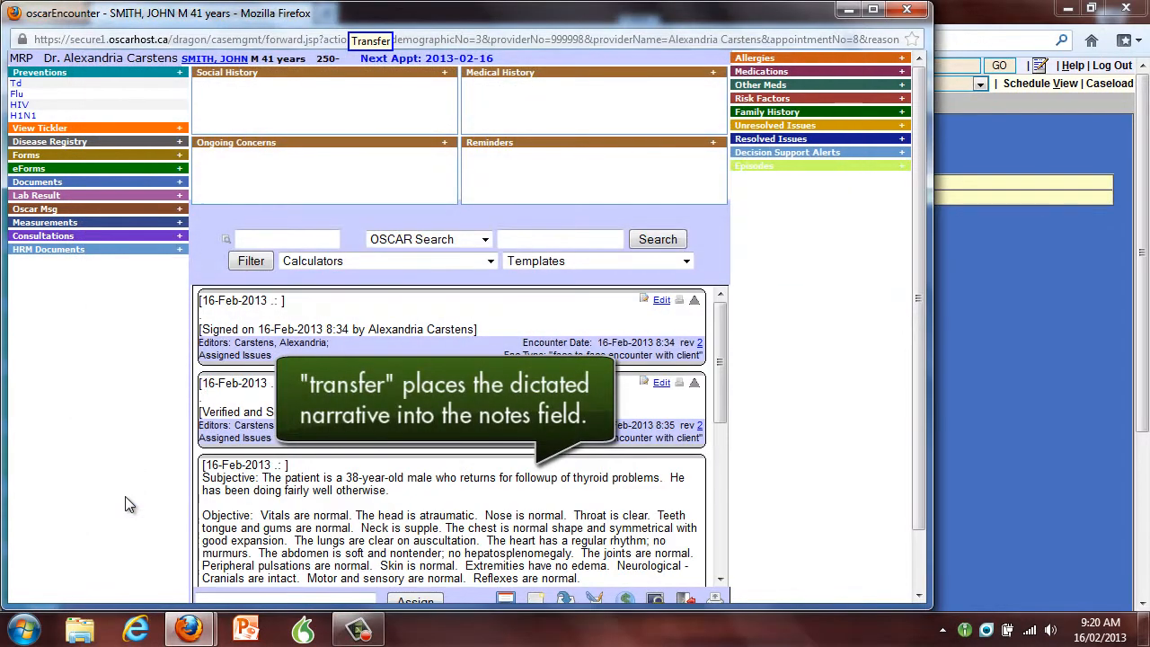
scroll(down, 3)
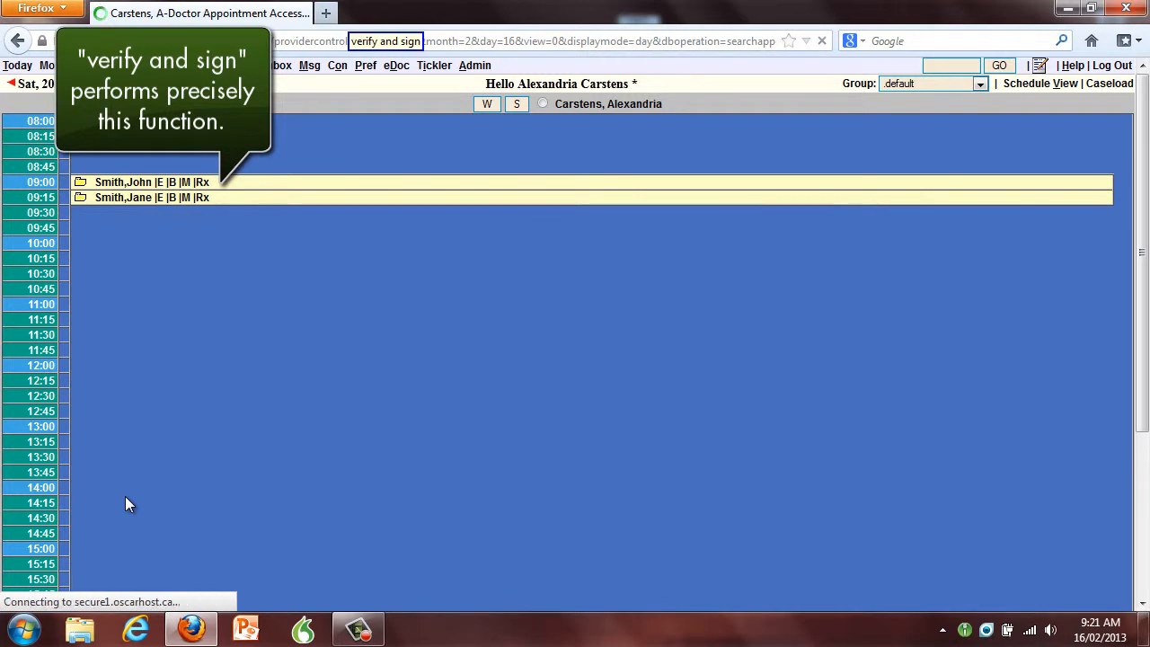
click(160, 198)
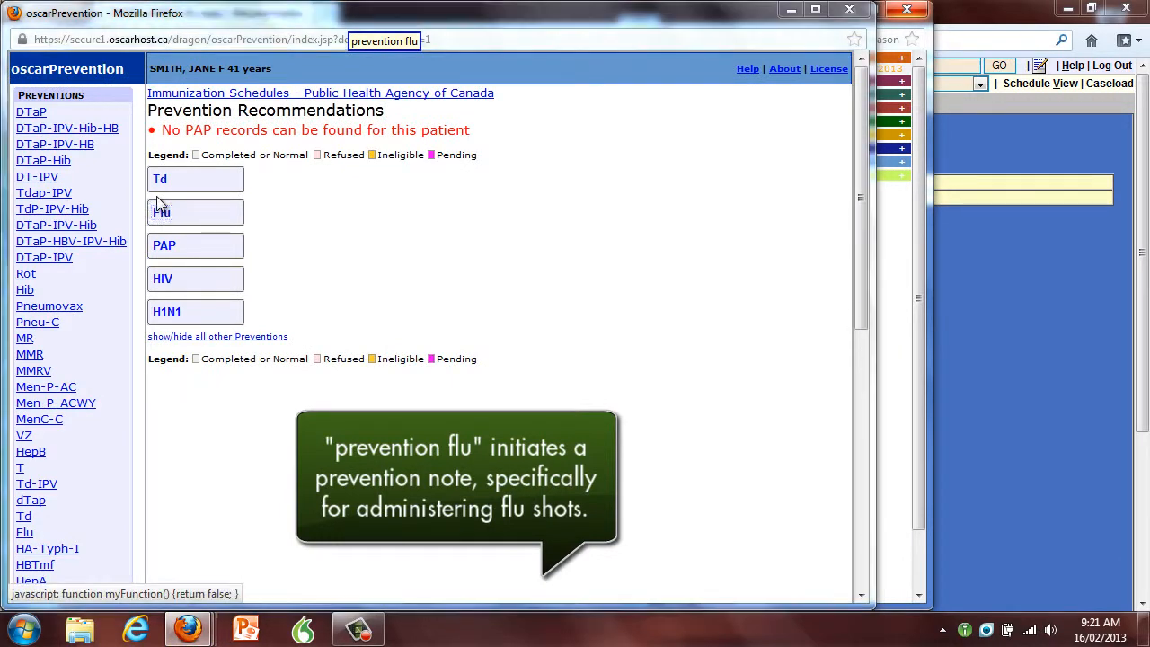
- Record a new flu shot entry named FLUVIRAL® manufactured by GlaxoSmithKline
click(194, 212)
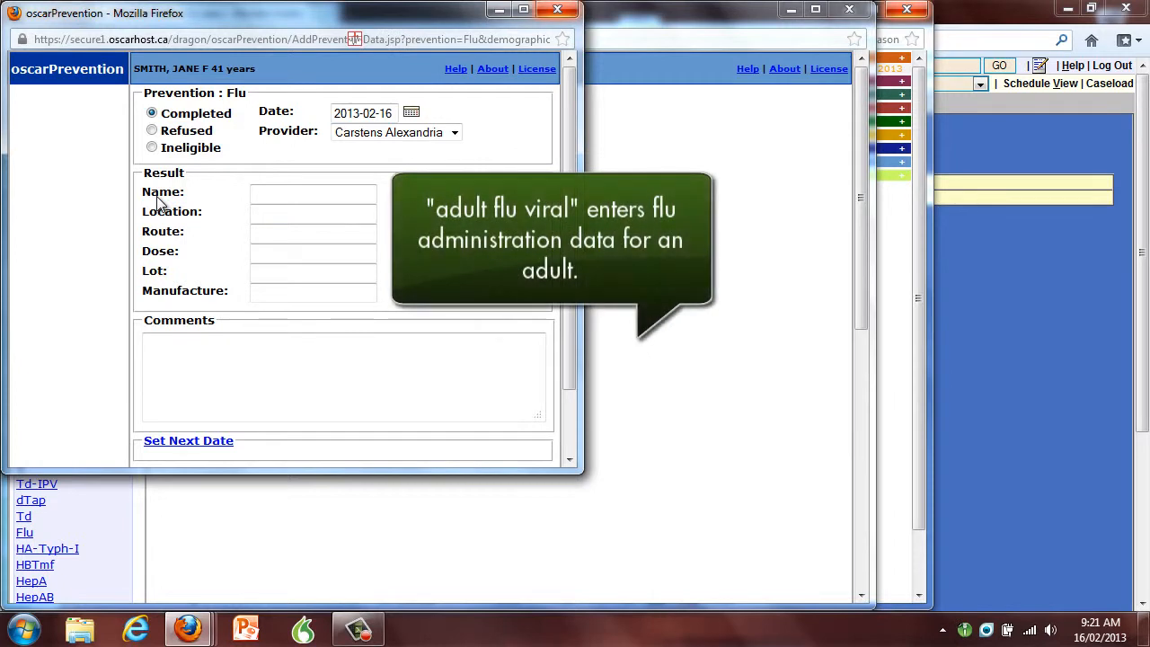
text(FLUVIRAL®)
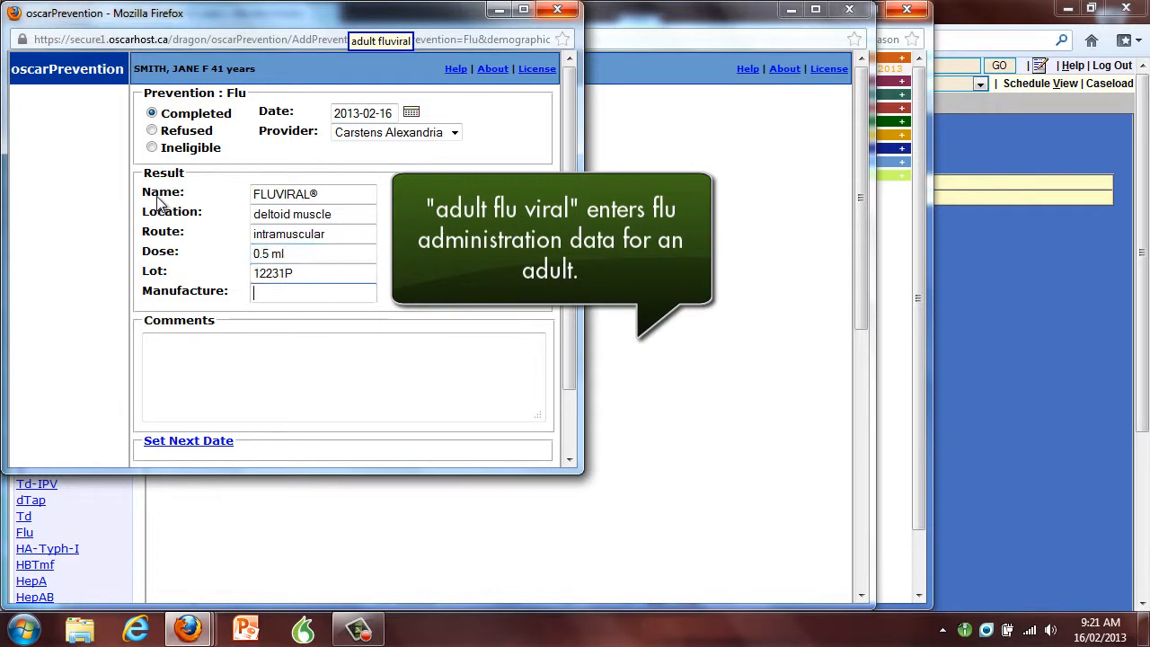
text(GlaxoSmithKline)
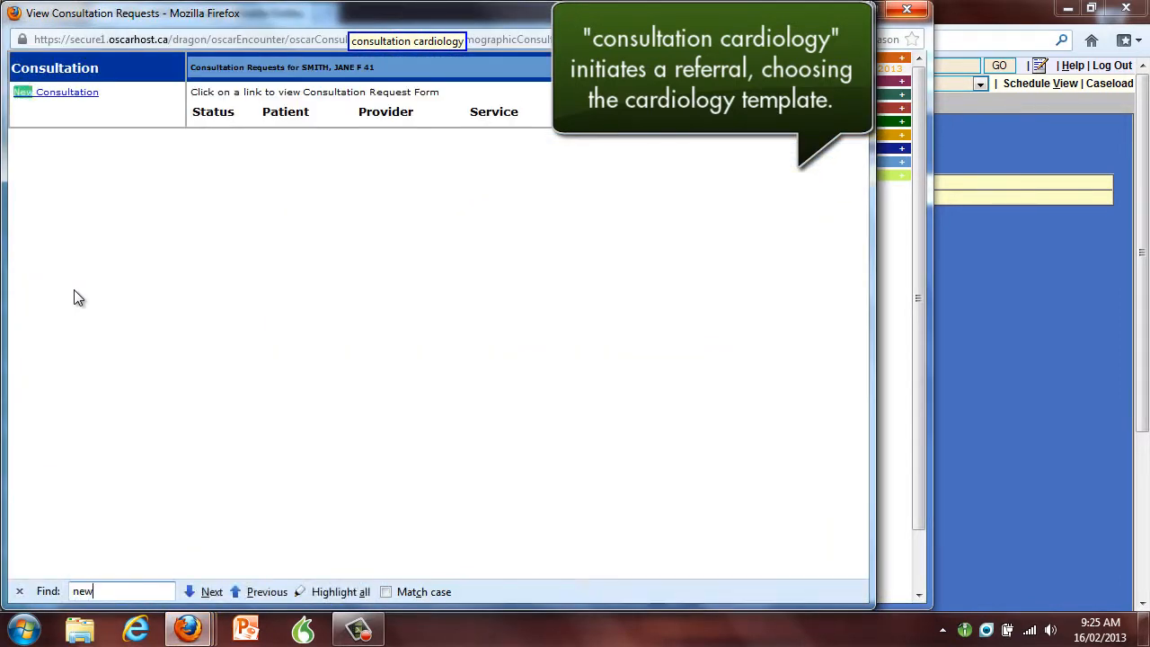
- Create a new consultation request for Jane Smith with Cardiology as the service
click(66, 92)
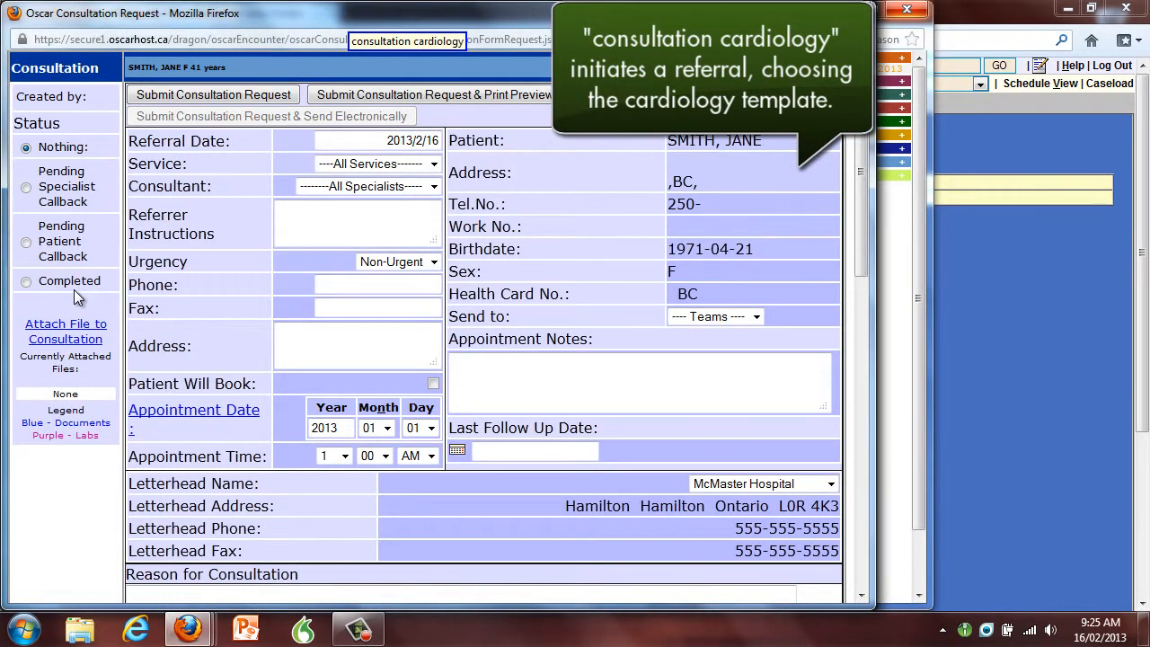
click(378, 164)
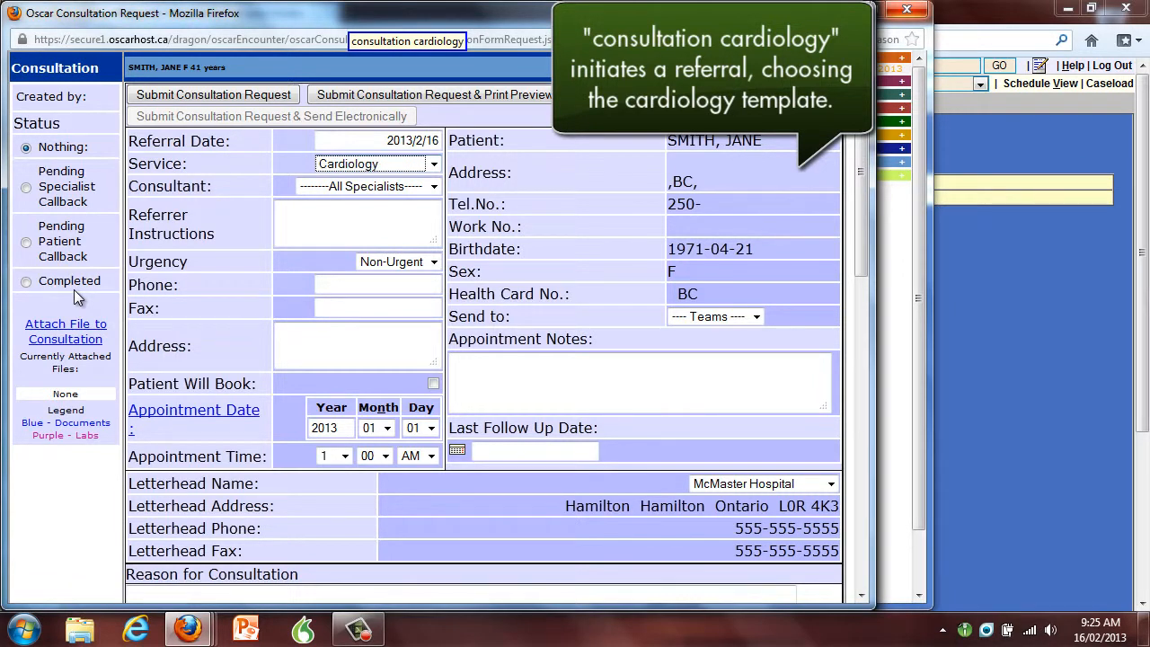